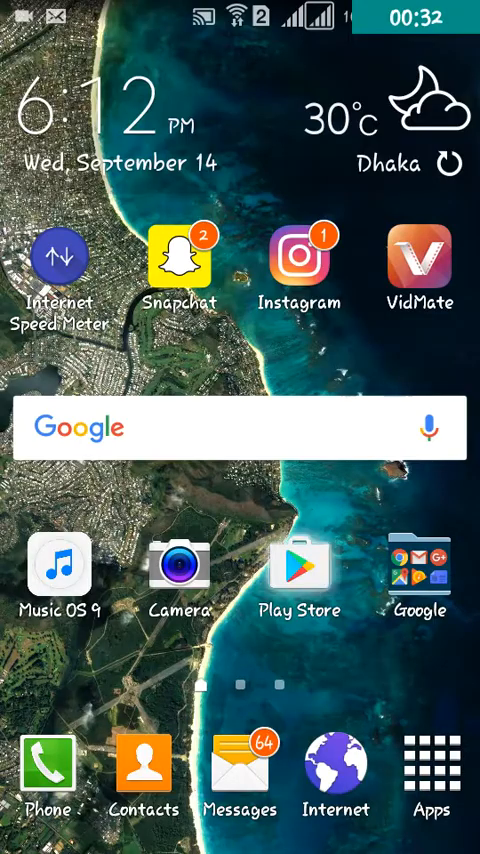
# Launch the Play Store from the home screen
pyautogui.click(300, 573)
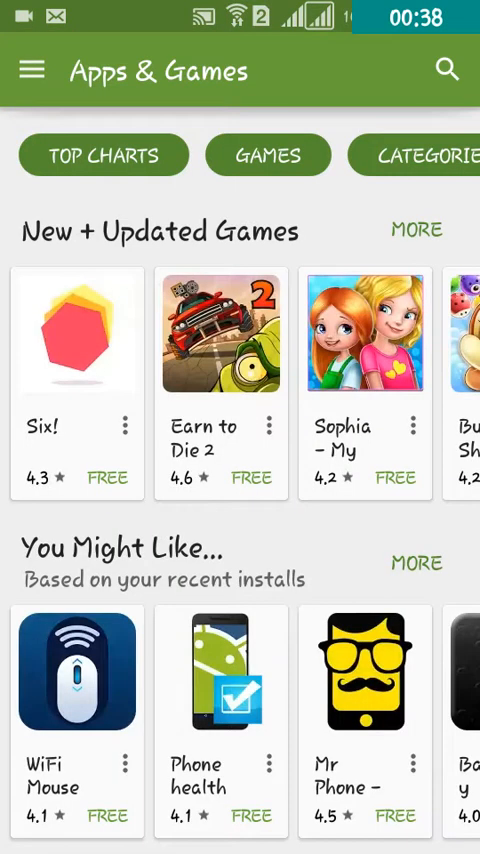
# Search 'gallery doctor' and open the Gallery Doctor – Photo Cleaner listing by AVG Labs
pyautogui.click(447, 70)
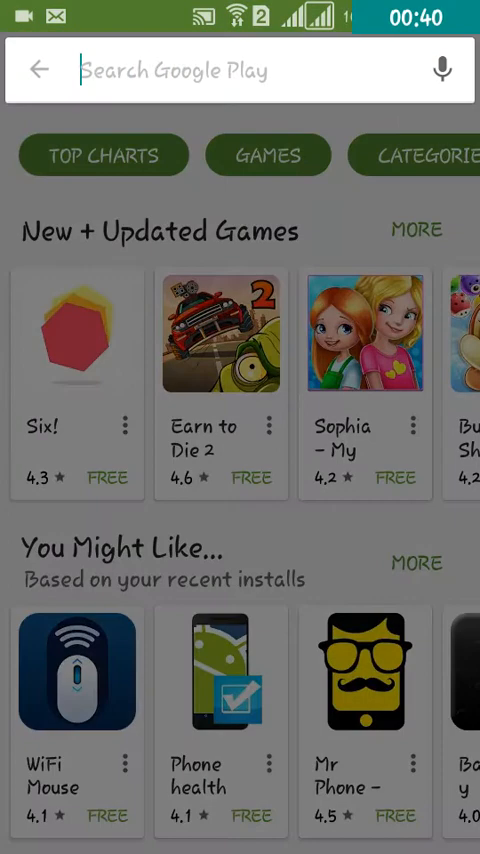
pyautogui.click(240, 70)
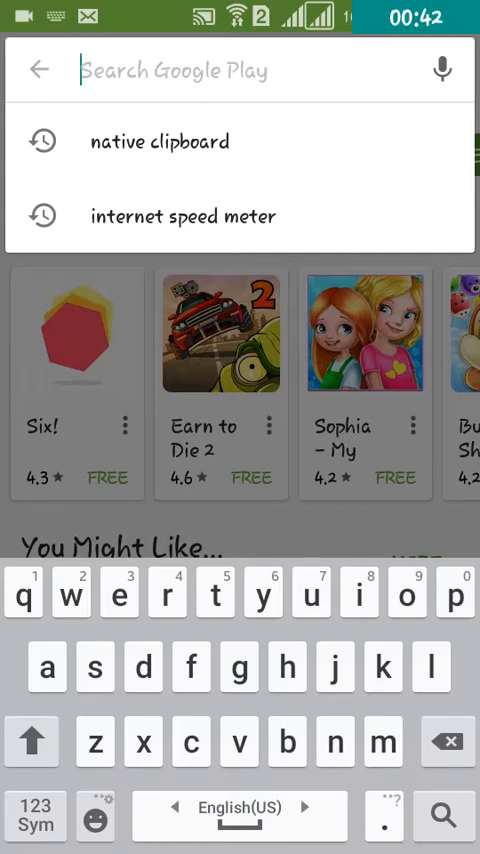
pyautogui.write('ga')
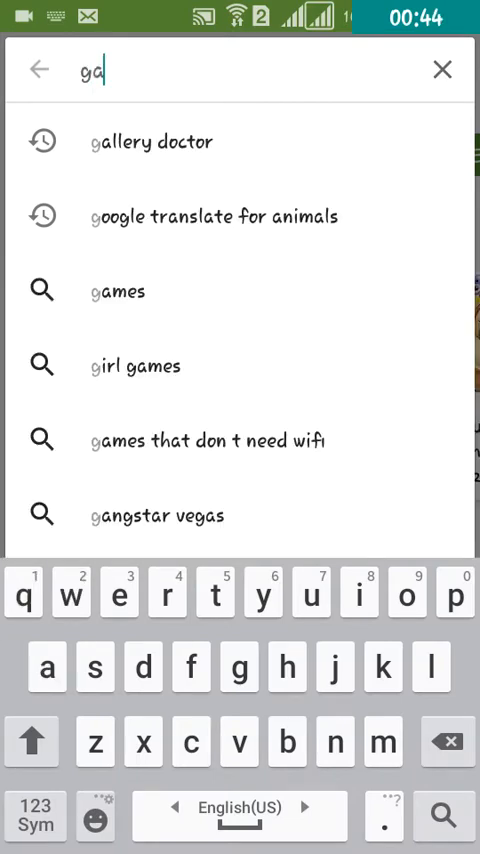
pyautogui.click(153, 140)
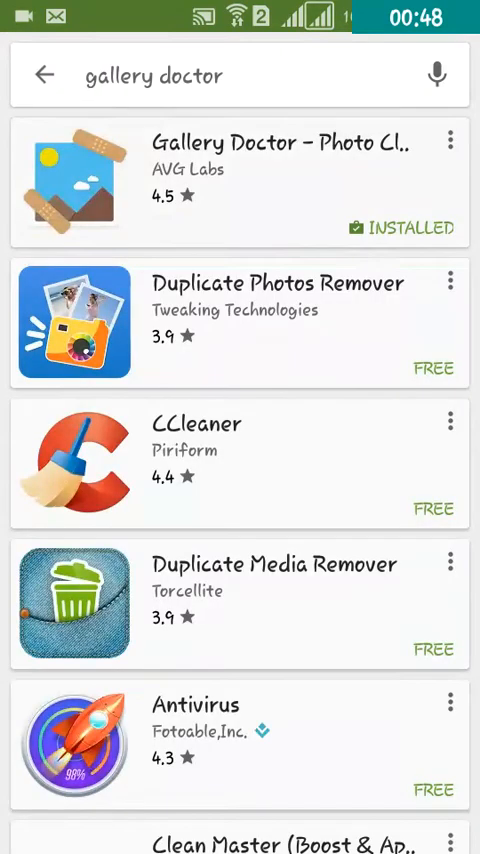
pyautogui.click(240, 183)
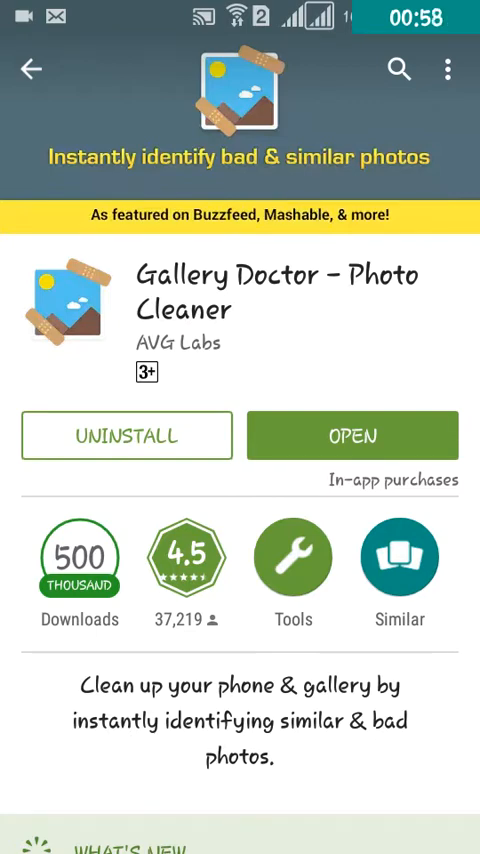
# Launch Gallery Doctor to its health dashboard showing 99% gallery health
pyautogui.click(352, 435)
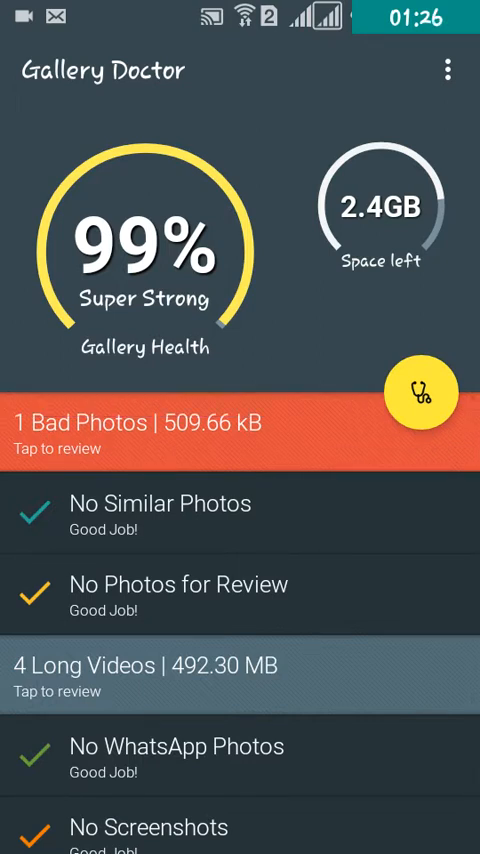
pyautogui.click(449, 71)
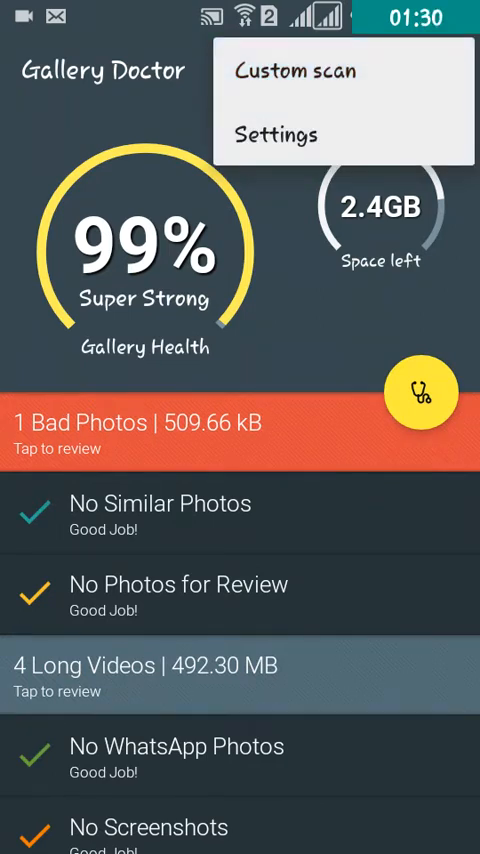
pyautogui.click(150, 300)
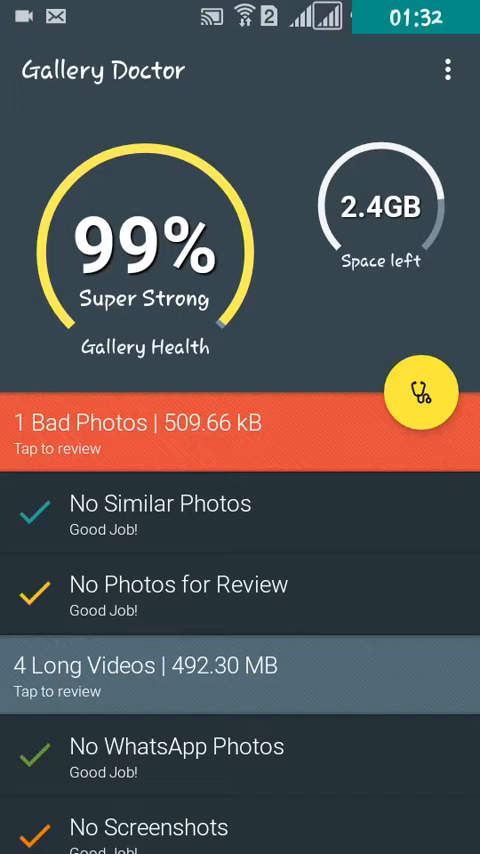
pyautogui.click(420, 391)
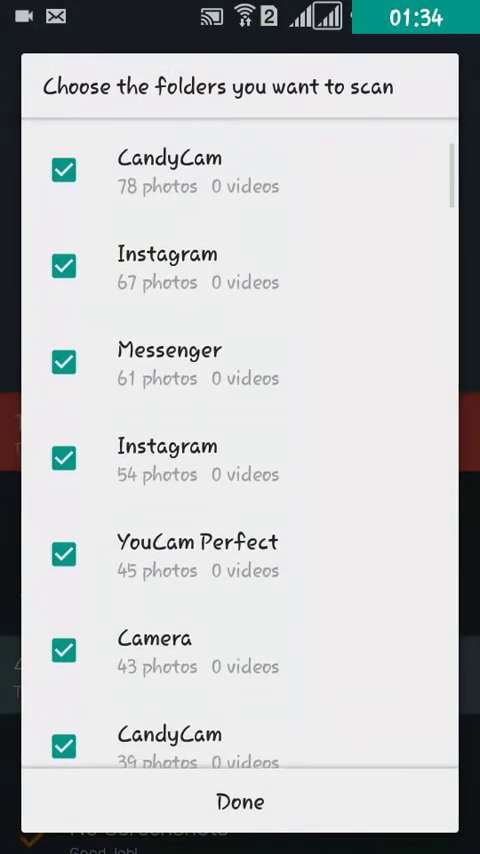
pyautogui.scroll(-3)
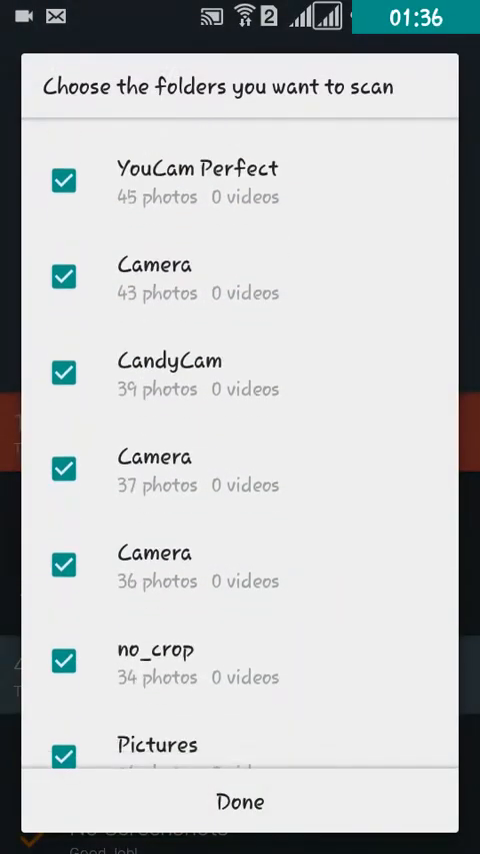
pyautogui.click(240, 801)
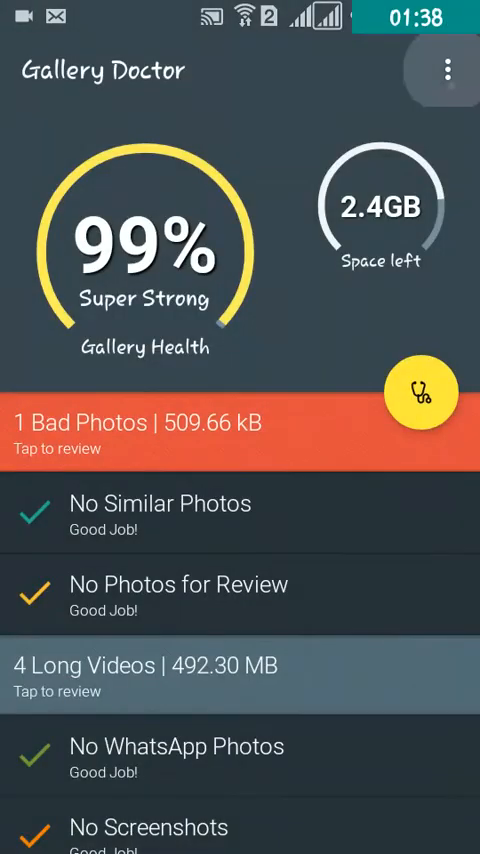
pyautogui.click(448, 71)
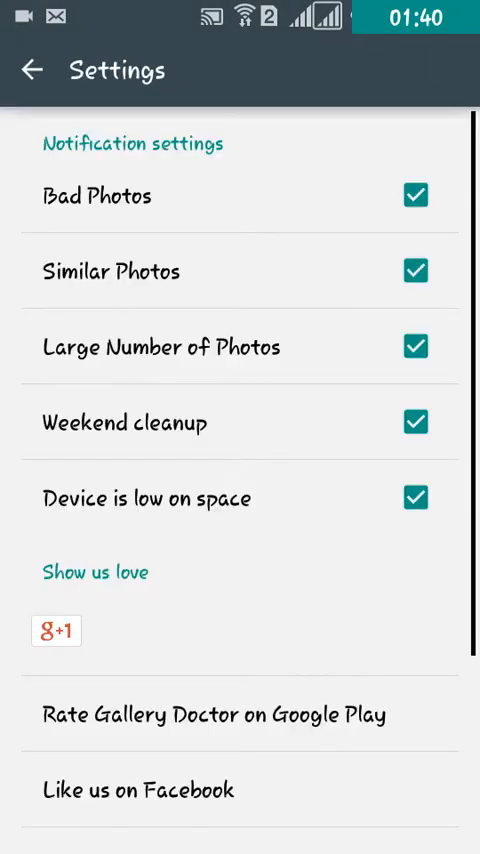
pyautogui.click(56, 631)
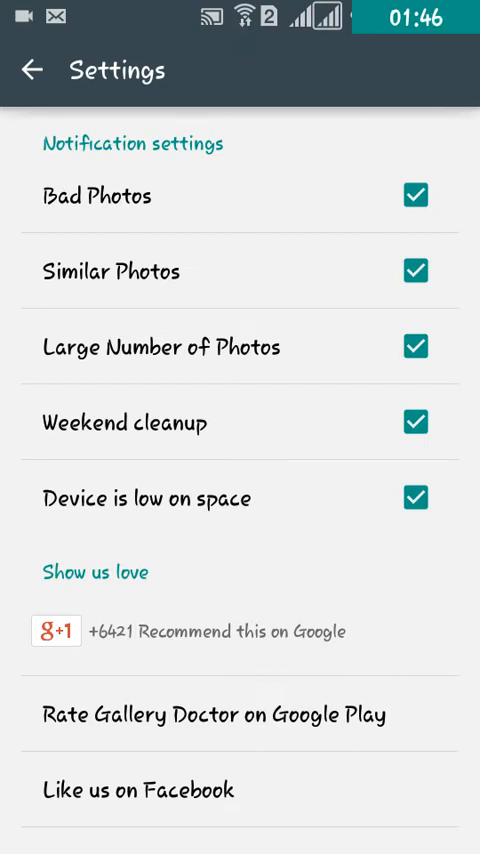
pyautogui.scroll(-3)
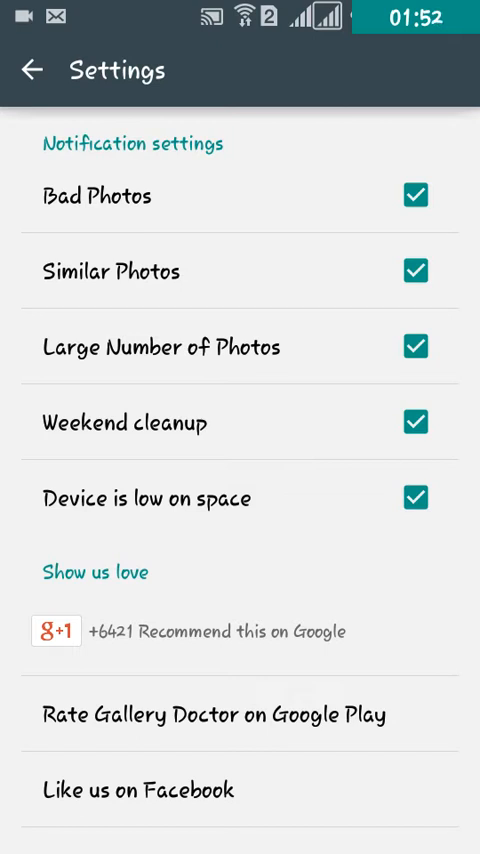
pyautogui.scroll(-3)
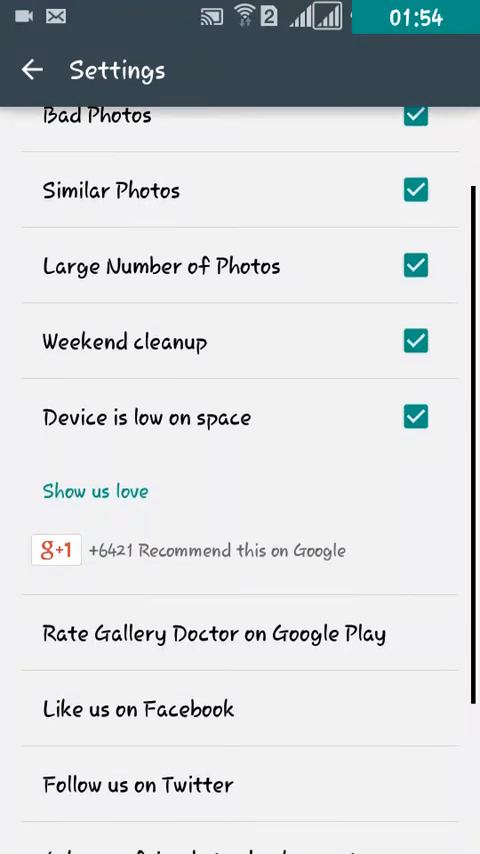
pyautogui.scroll(-3)
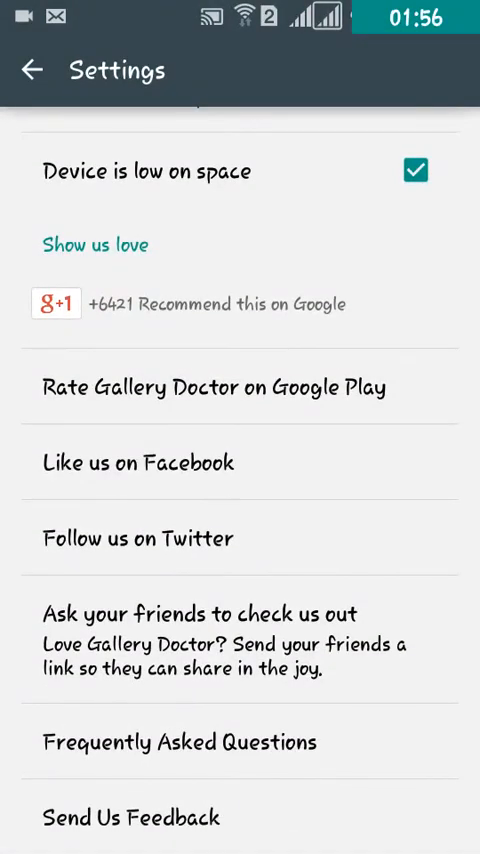
pyautogui.click(31, 70)
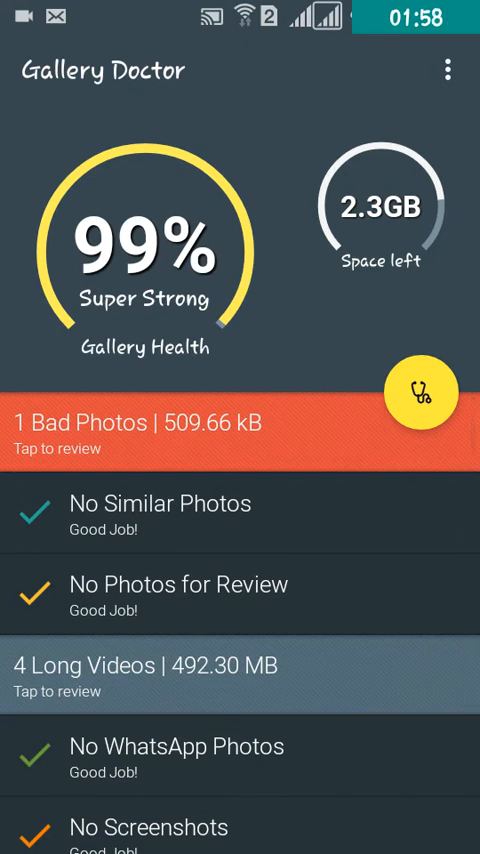